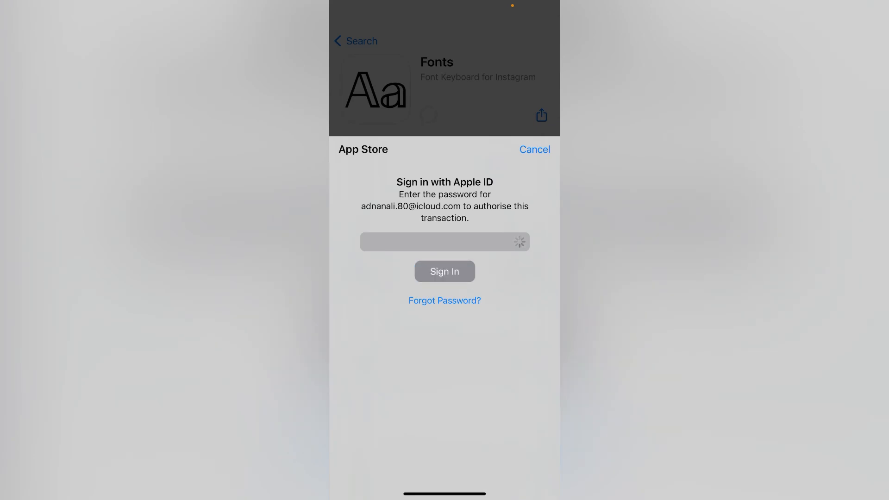
- Sign in with the Apple ID password and choose Review on the 'not yet used' alert
{"action": "left_click", "coordinate": [444, 271]}
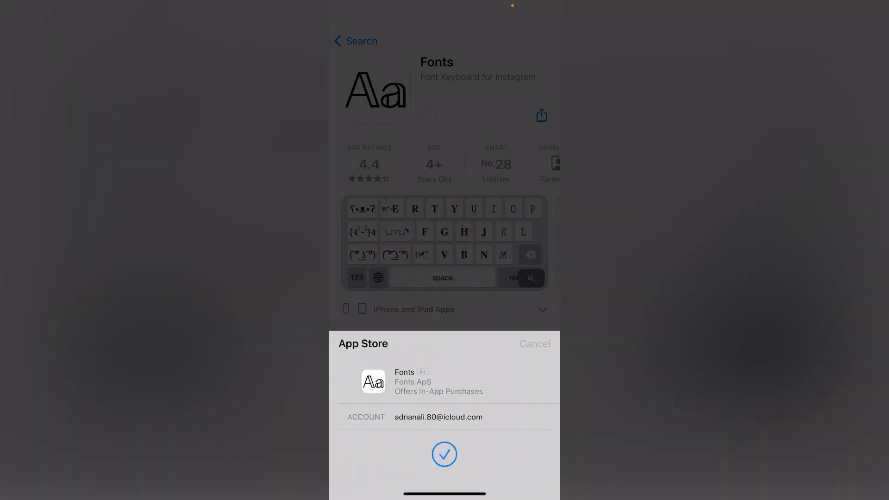
{"action": "left_click", "coordinate": [445, 454]}
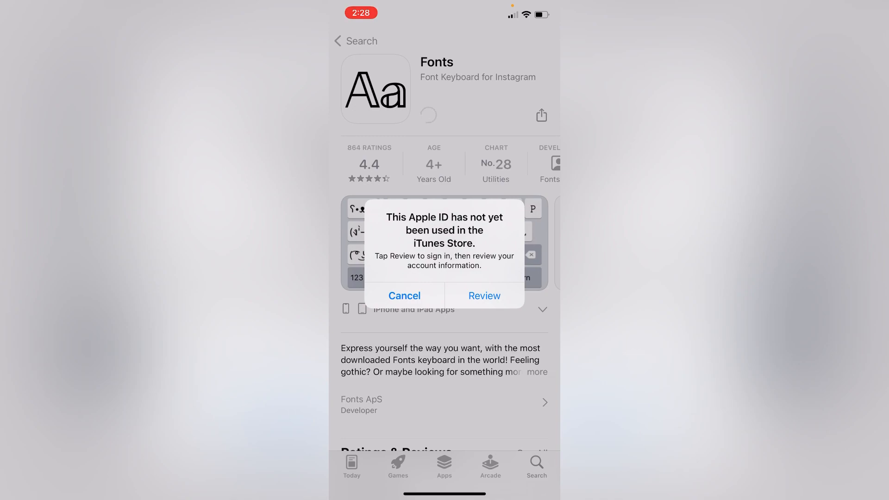
{"action": "left_click", "coordinate": [403, 295]}
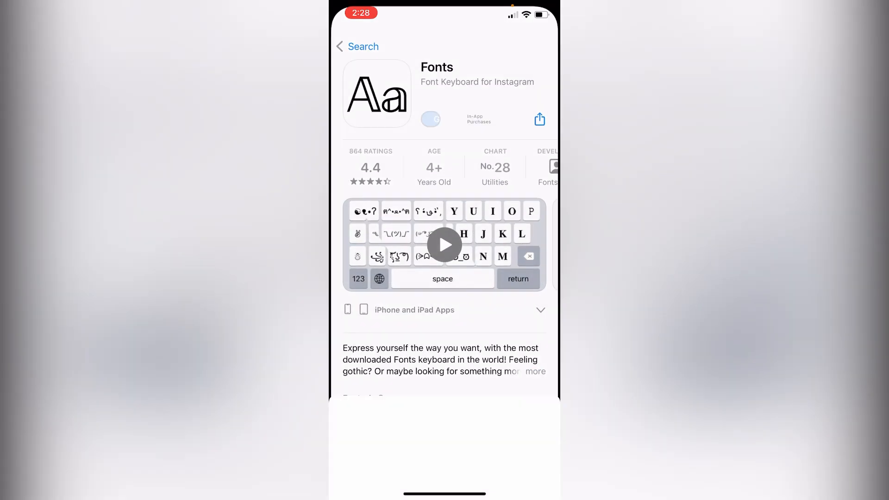
- Change the Apple ID country/region to India
{"action": "left_click", "coordinate": [431, 118]}
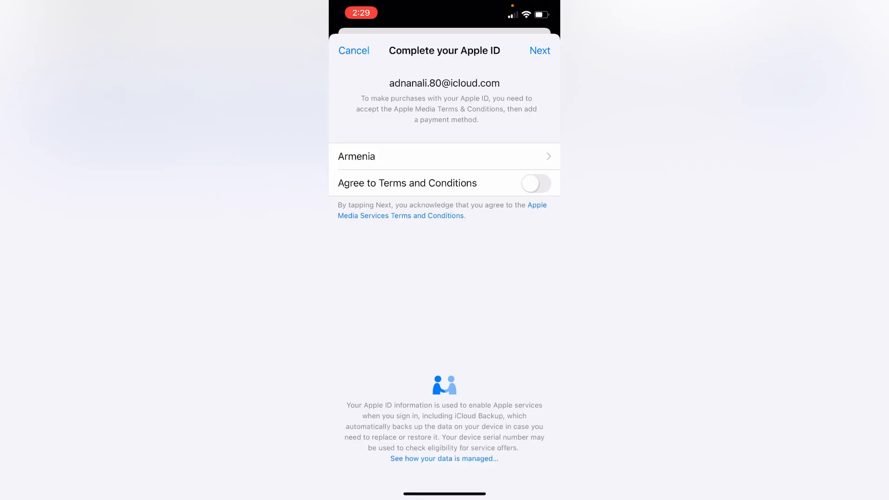
{"action": "left_click", "coordinate": [444, 156]}
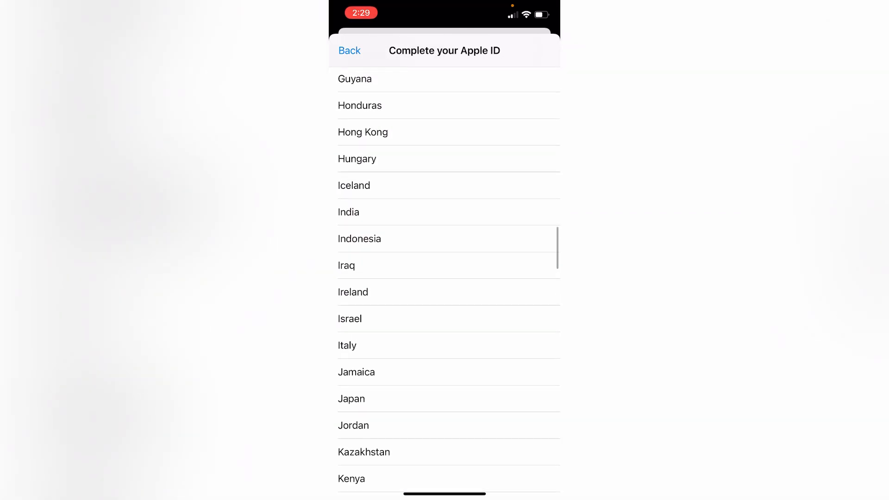
{"action": "left_click", "coordinate": [348, 211]}
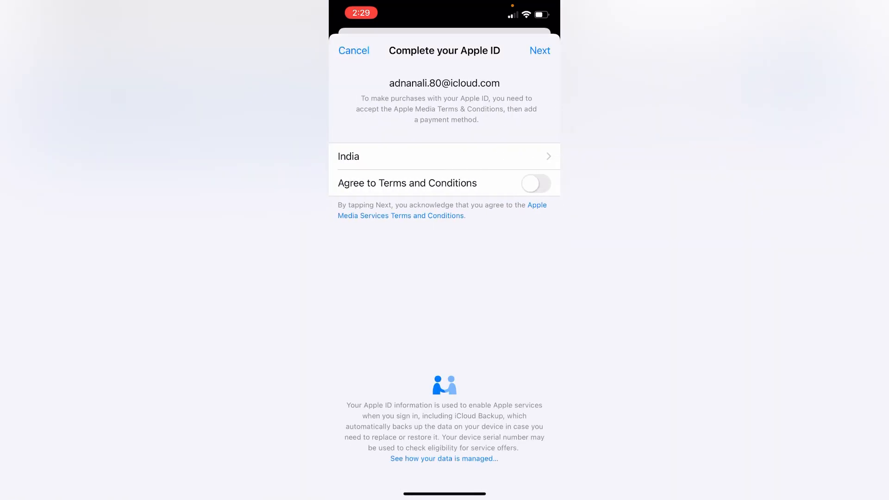
- Agree to the Terms and Conditions and continue to the payment step with None selected
{"action": "left_click", "coordinate": [534, 183]}
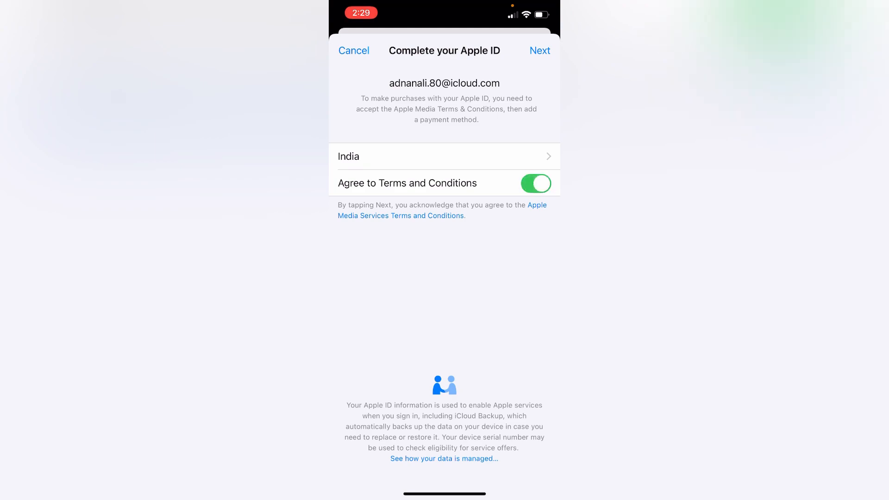
{"action": "left_click", "coordinate": [539, 50]}
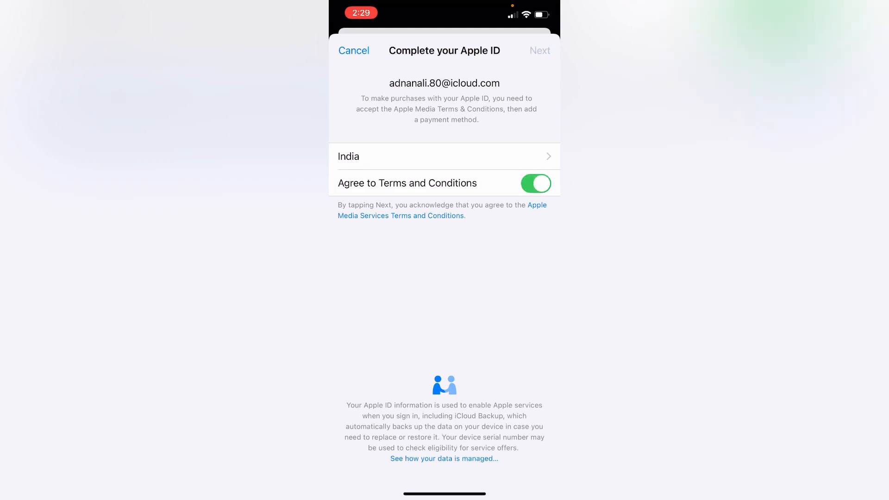
{"action": "left_click", "coordinate": [539, 50]}
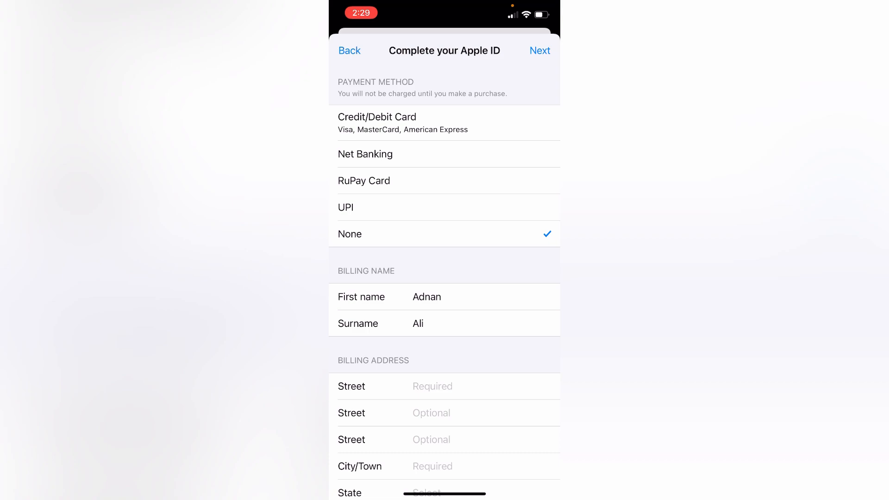
{"action": "scroll", "scroll_direction": "down", "scroll_amount": 3}
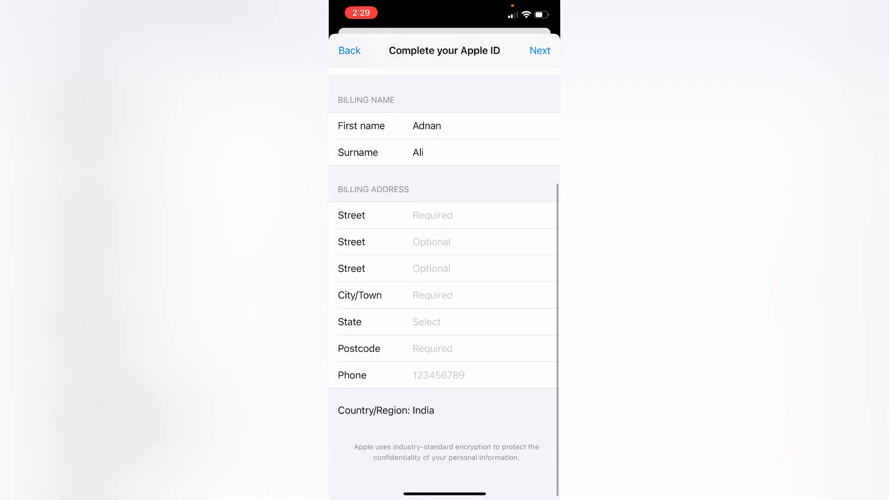
- Enter 'Street no 14' and 'Delhi' as the billing street lines and move to City/Town
{"action": "scroll", "scroll_direction": "up", "scroll_amount": 3}
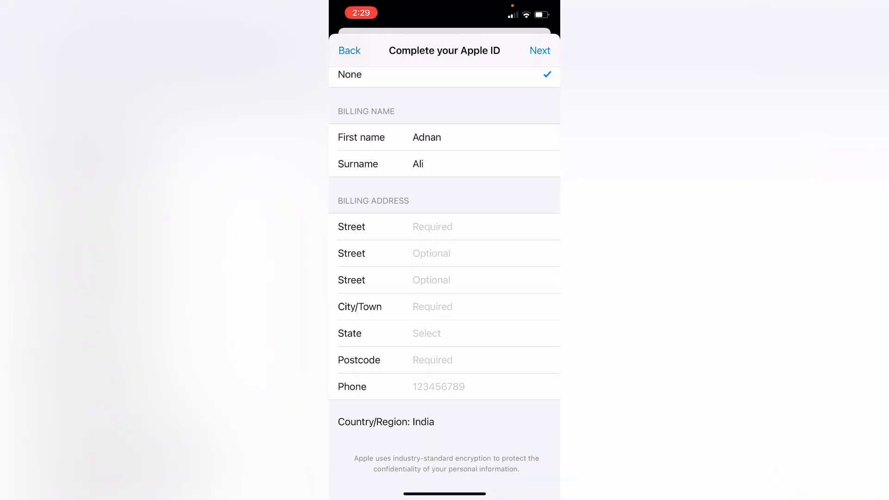
{"action": "left_click", "coordinate": [449, 226]}
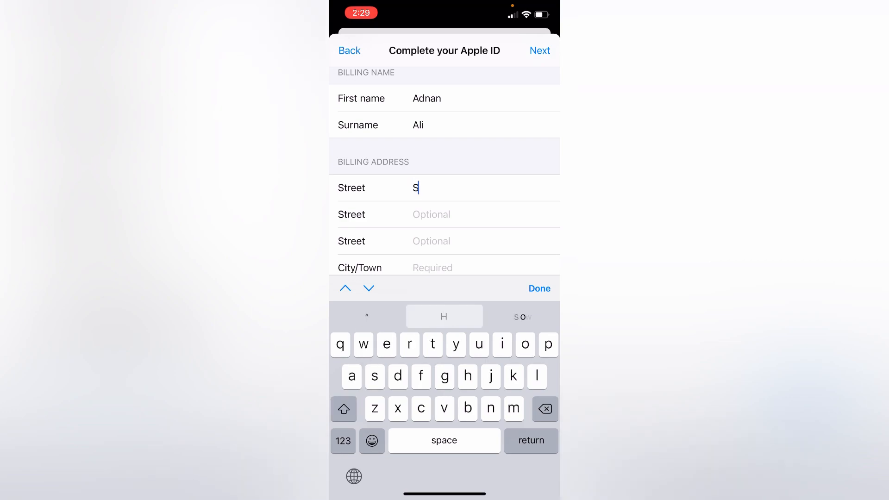
{"action": "type", "text": "treet"}
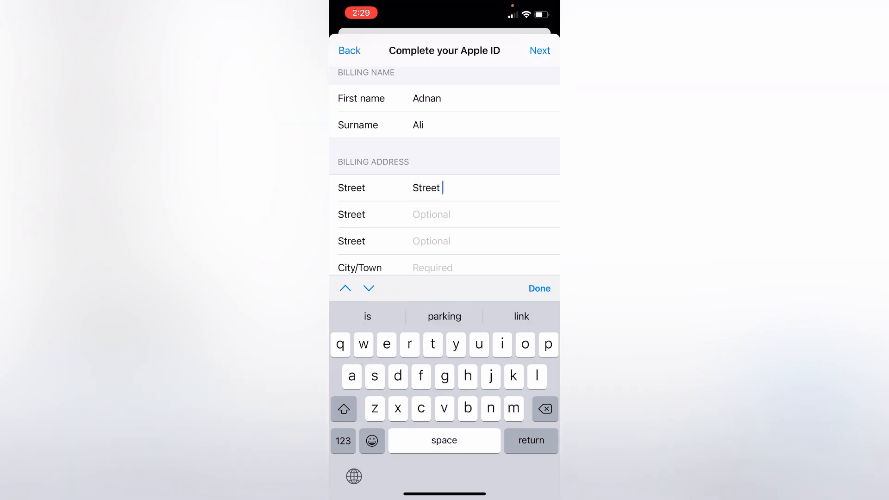
{"action": "type", "text": "no"}
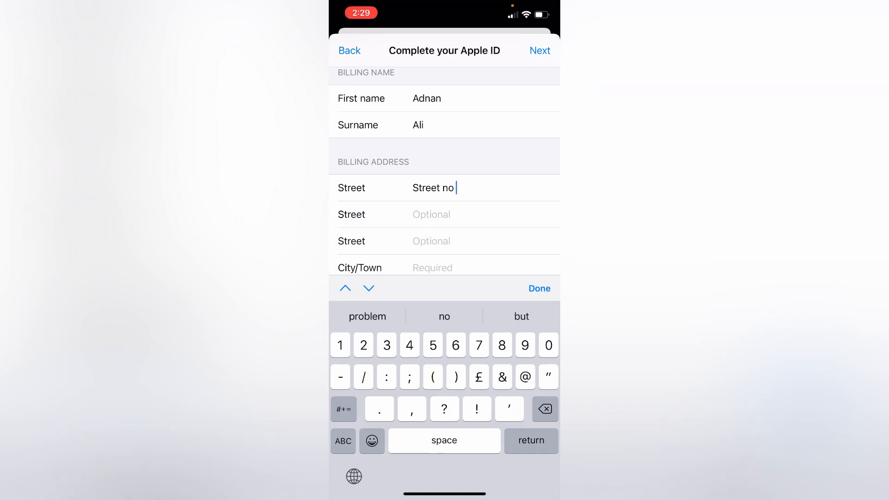
{"action": "type", "text": "14"}
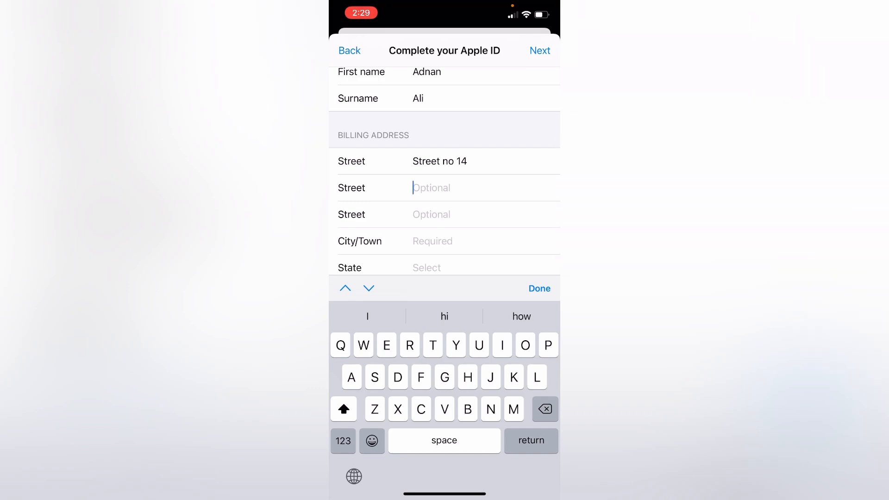
{"action": "type", "text": "D"}
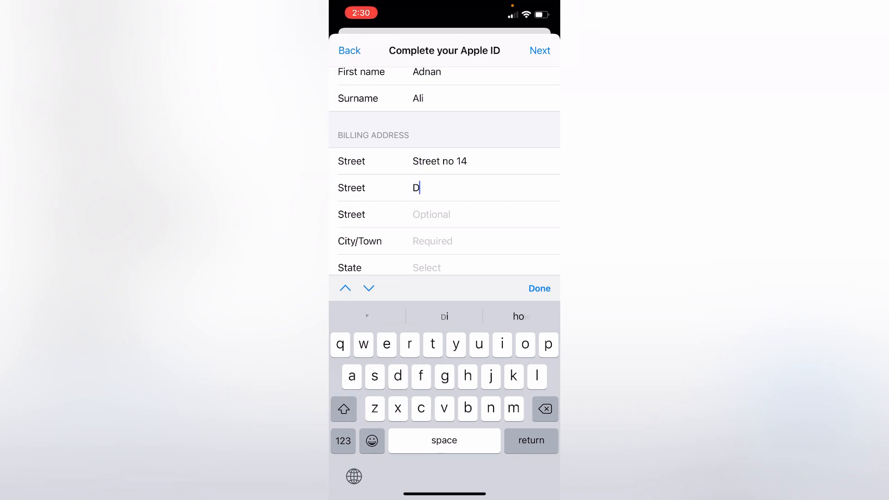
{"action": "type", "text": "ehli"}
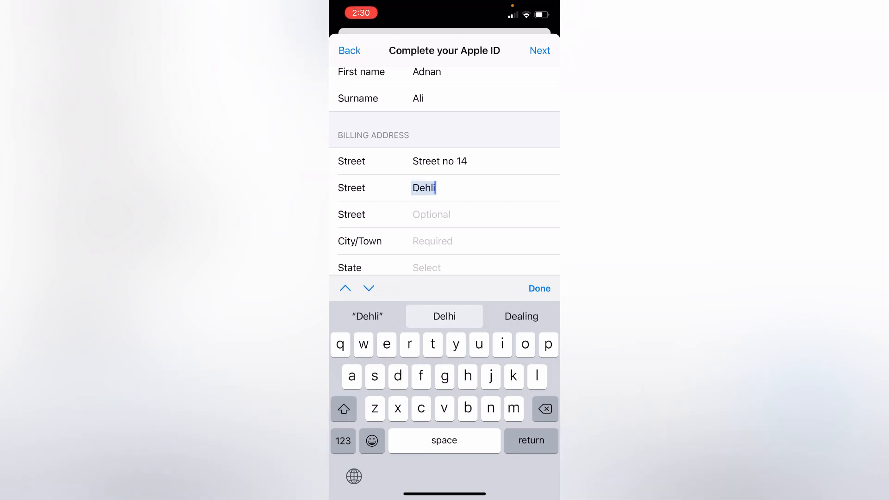
{"action": "left_click", "coordinate": [444, 317]}
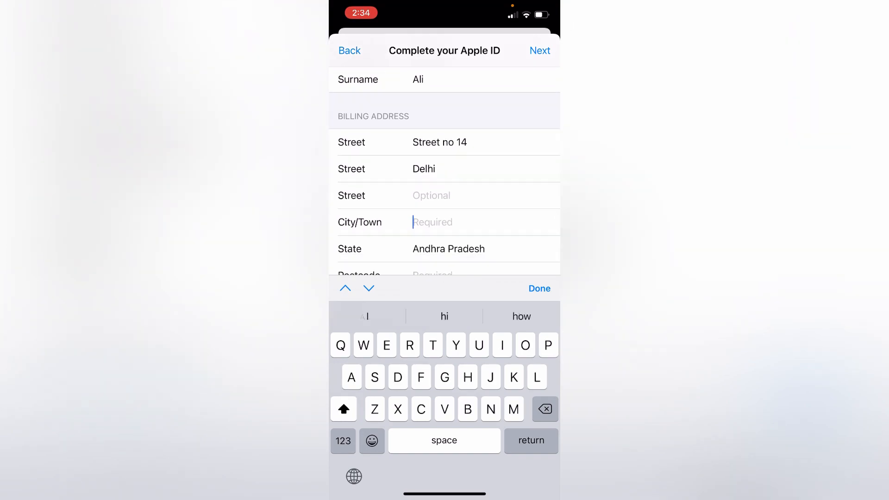
- Pick Andhra Pradesh as the state, reach the postcode field, then leave for the home screen
{"action": "scroll", "scroll_direction": "up", "scroll_amount": 3}
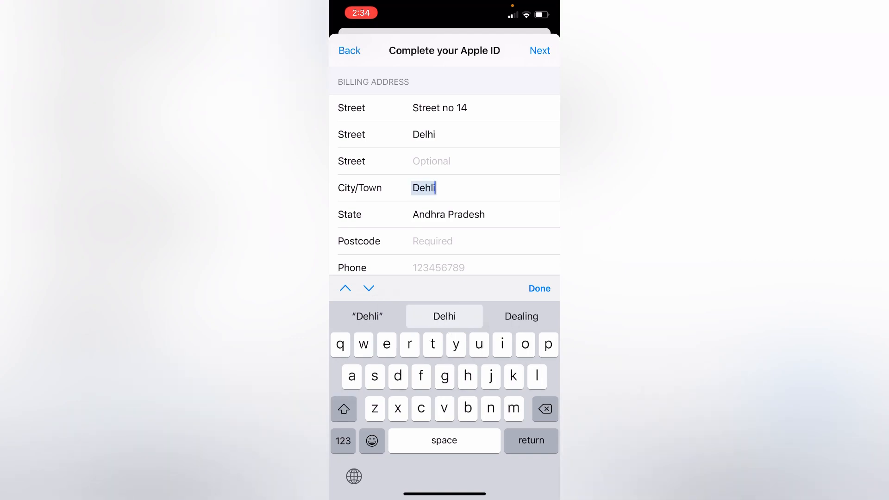
{"action": "left_click", "coordinate": [448, 214]}
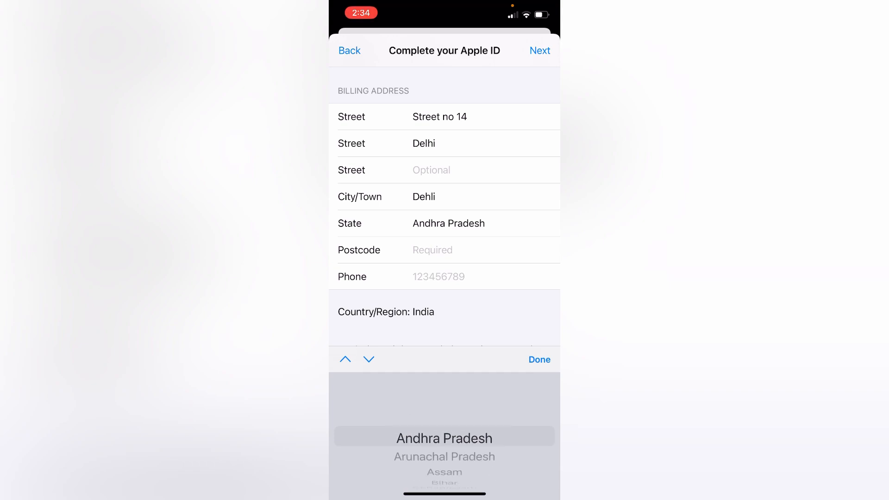
{"action": "left_click", "coordinate": [537, 359]}
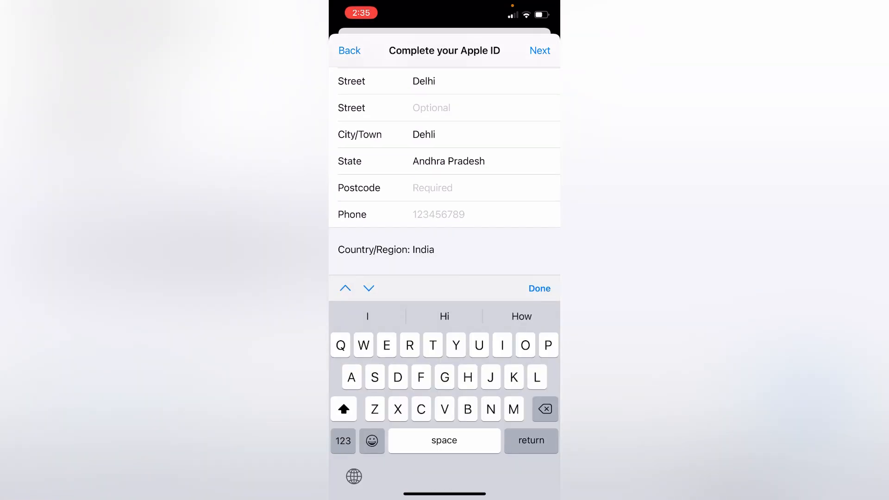
{"action": "left_click", "coordinate": [433, 188]}
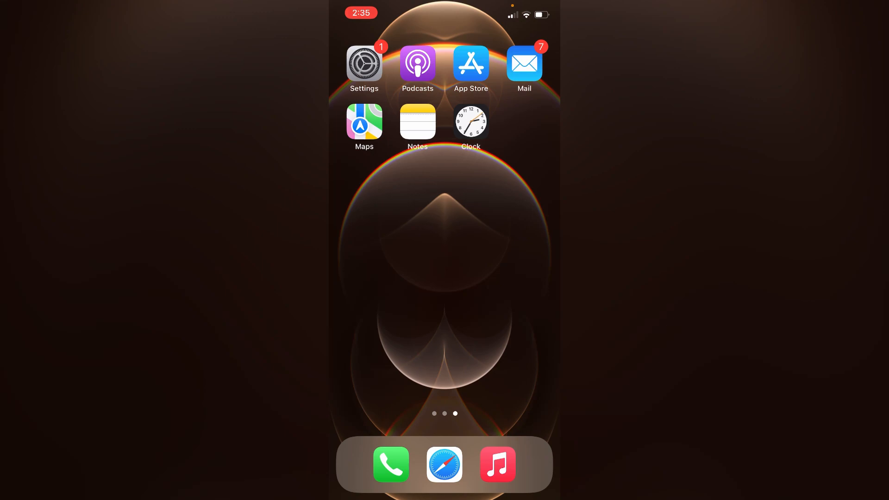
- Search 'delhi postal code' in Safari from the history entry
{"action": "left_click", "coordinate": [443, 464]}
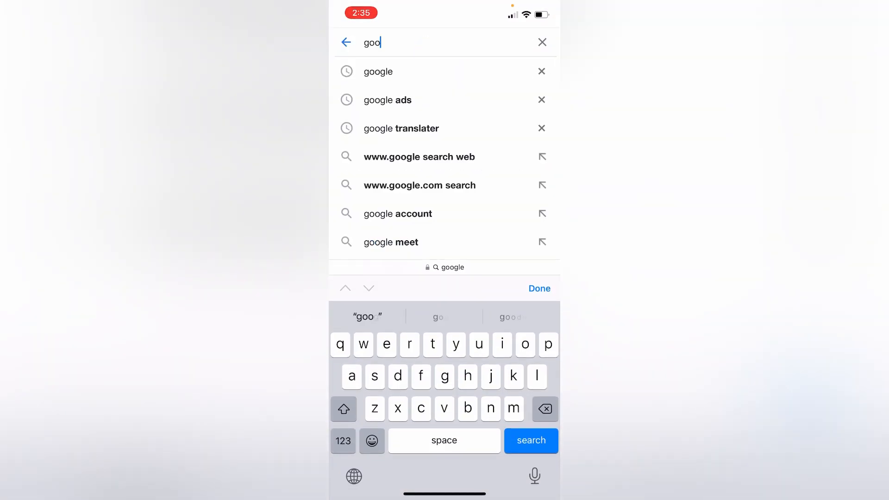
{"action": "left_click", "coordinate": [540, 42]}
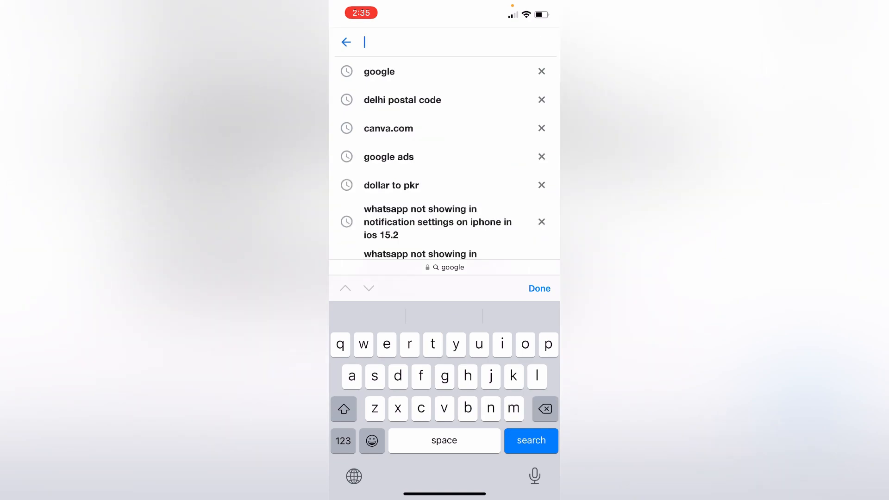
{"action": "left_click", "coordinate": [402, 100]}
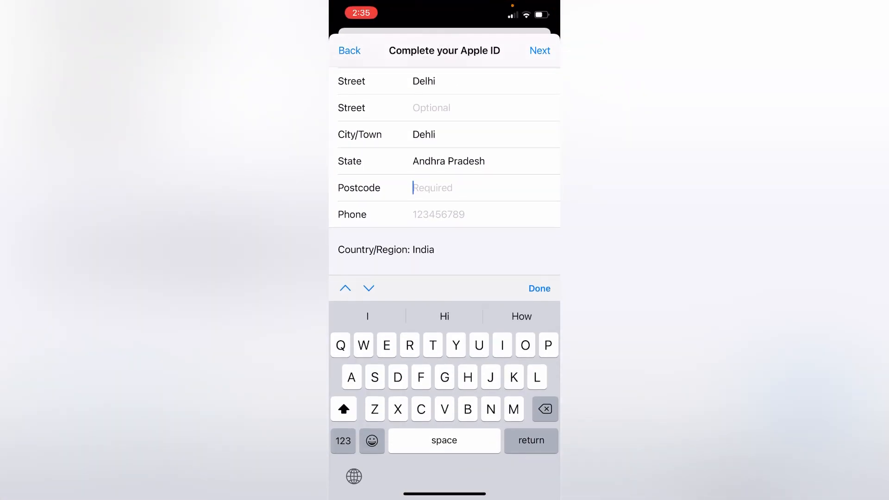
{"action": "type", "text": "1"}
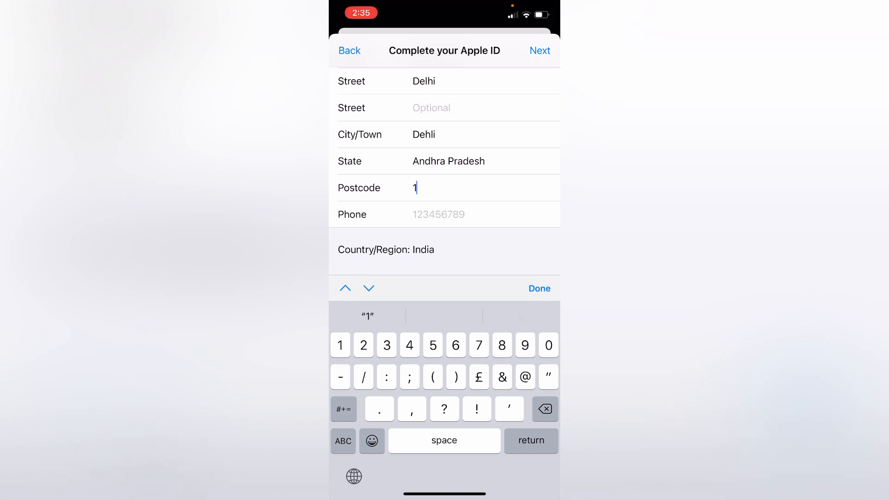
{"action": "type", "text": "10001"}
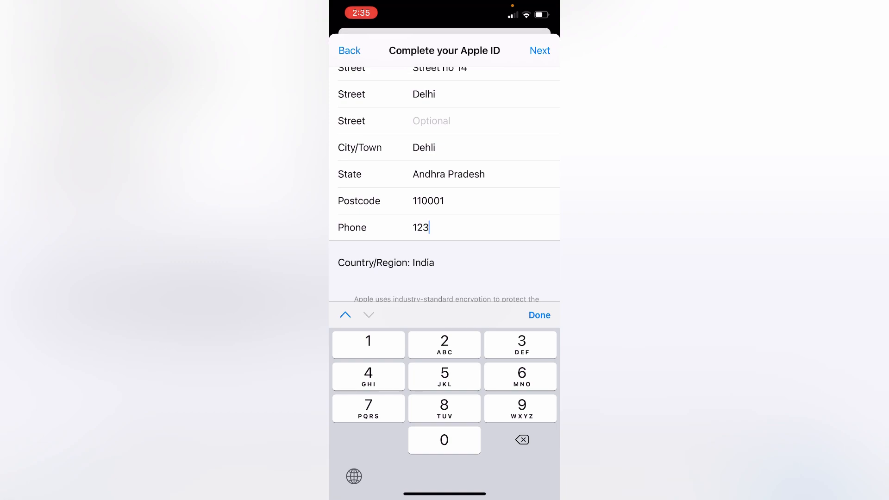
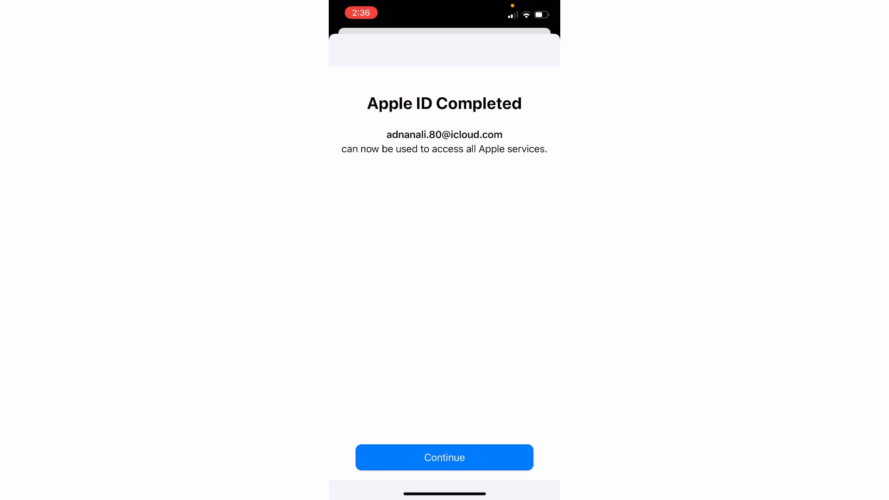
- Continue past the completion notice and start the Fonts app download with GET
{"action": "left_click", "coordinate": [443, 457]}
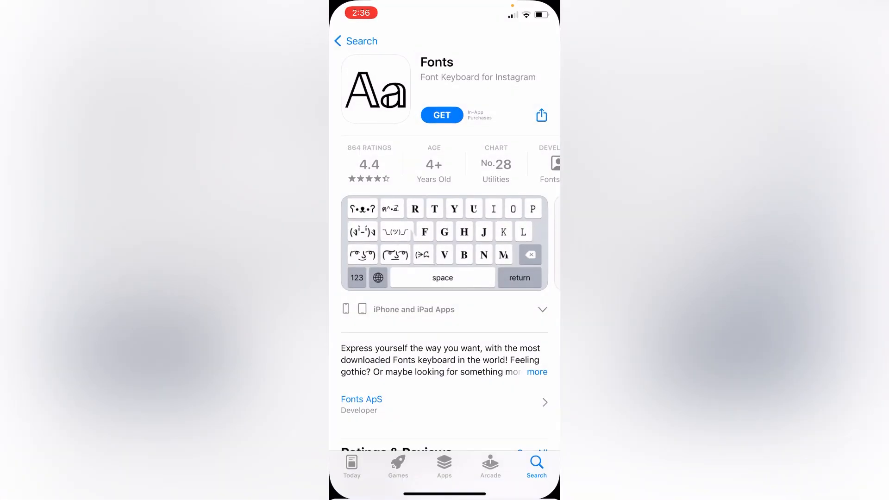
{"action": "left_click", "coordinate": [441, 115]}
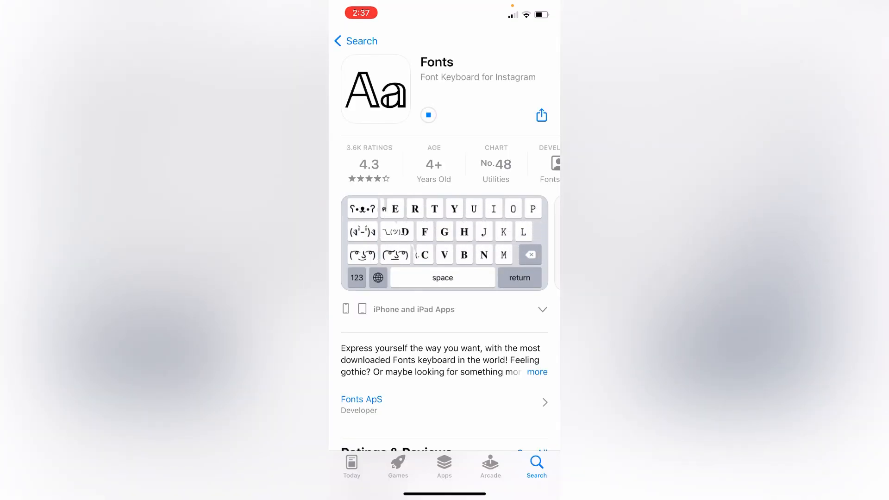
{"action": "left_click", "coordinate": [378, 278]}
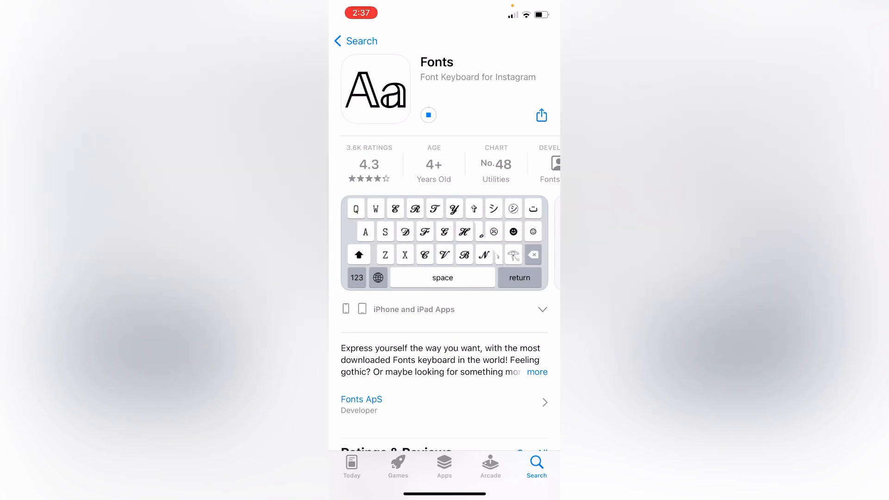